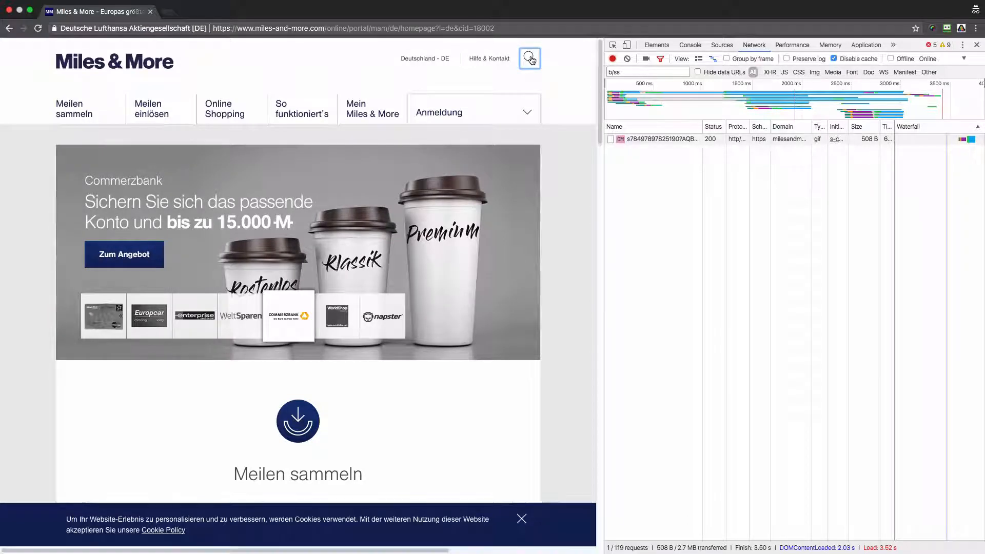
# - Search the Miles & More site for 'Miles' using the header search field
pyautogui.click(528, 58)
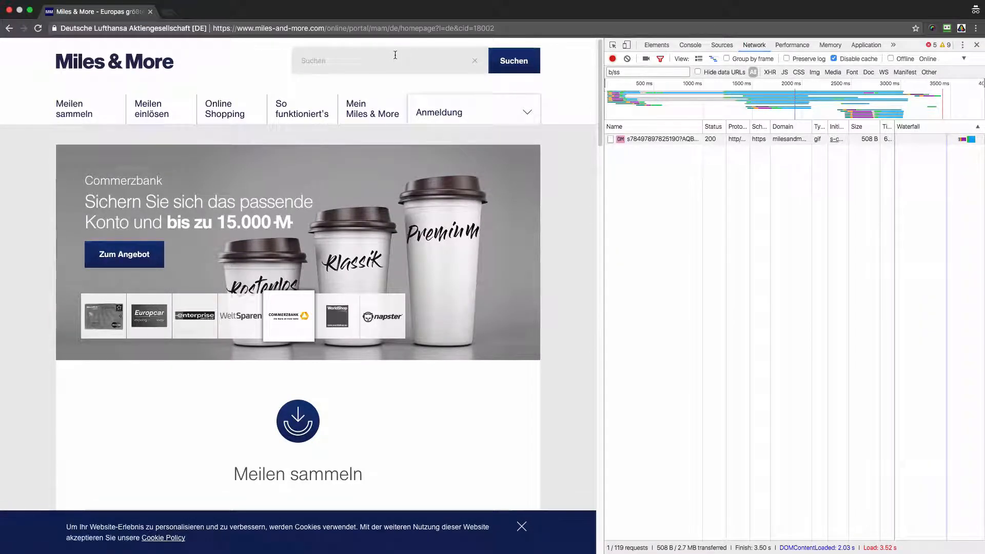
pyautogui.write('M')
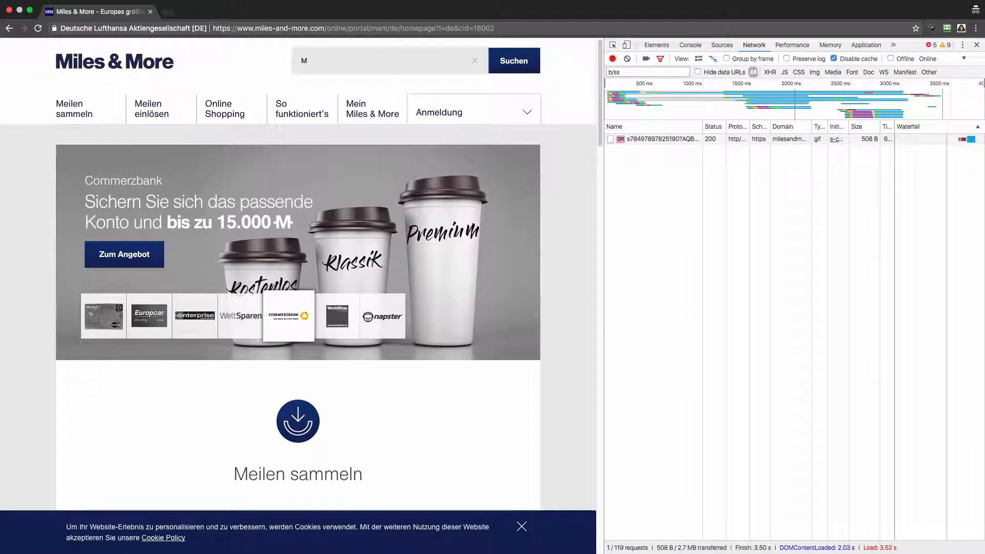
pyautogui.write('iles')
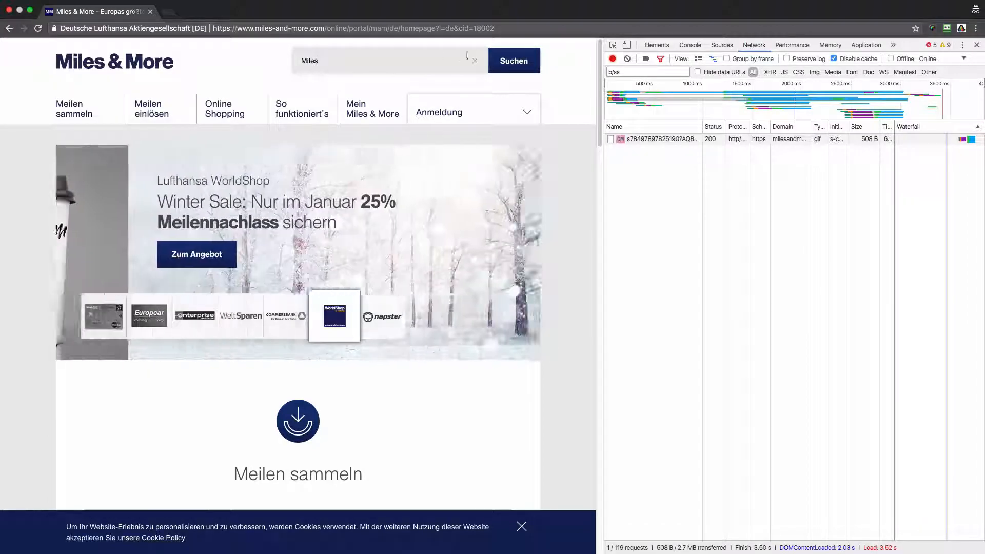
pyautogui.click(513, 60)
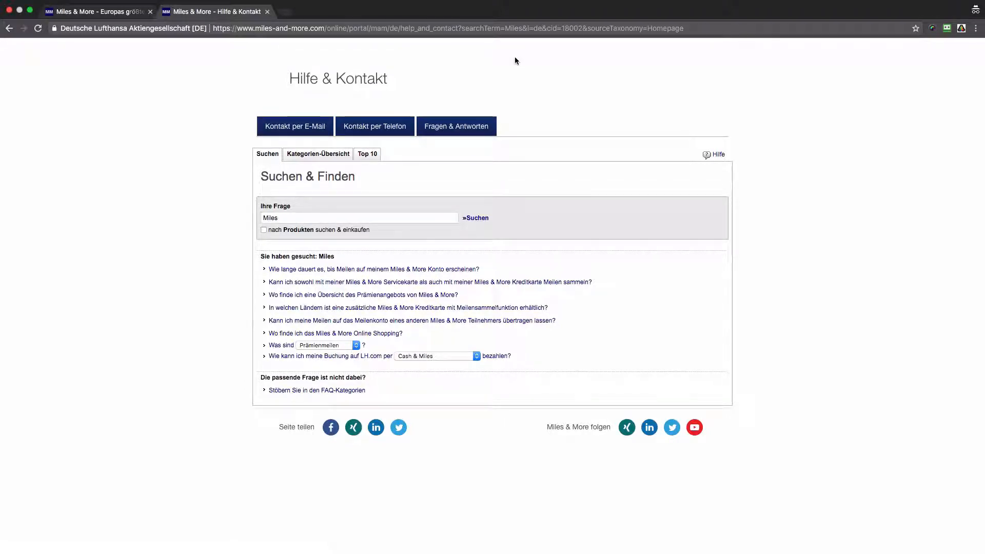
# - Open DevTools with F12, go to the Network panel, and filter requests by 'b/ss'
pyautogui.press('F12')
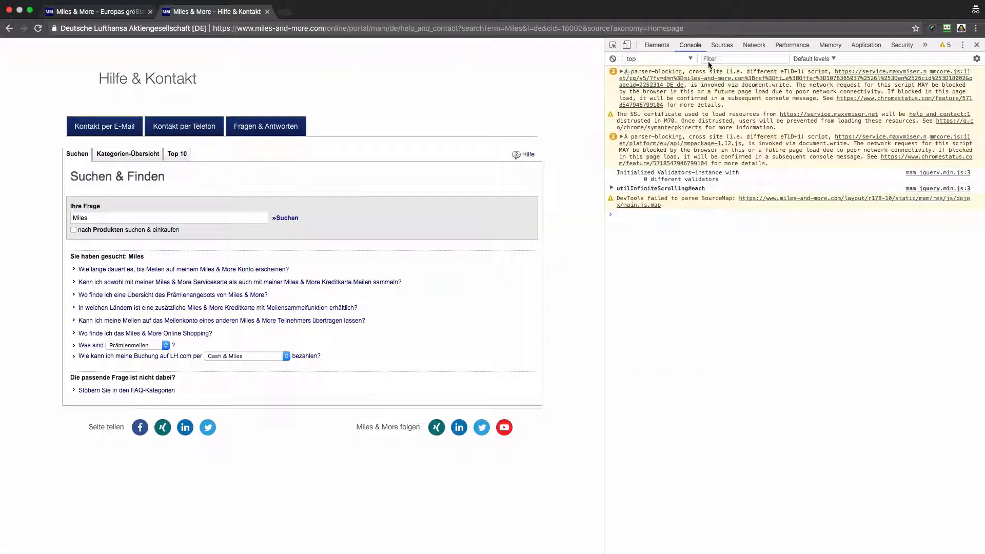
pyautogui.click(753, 45)
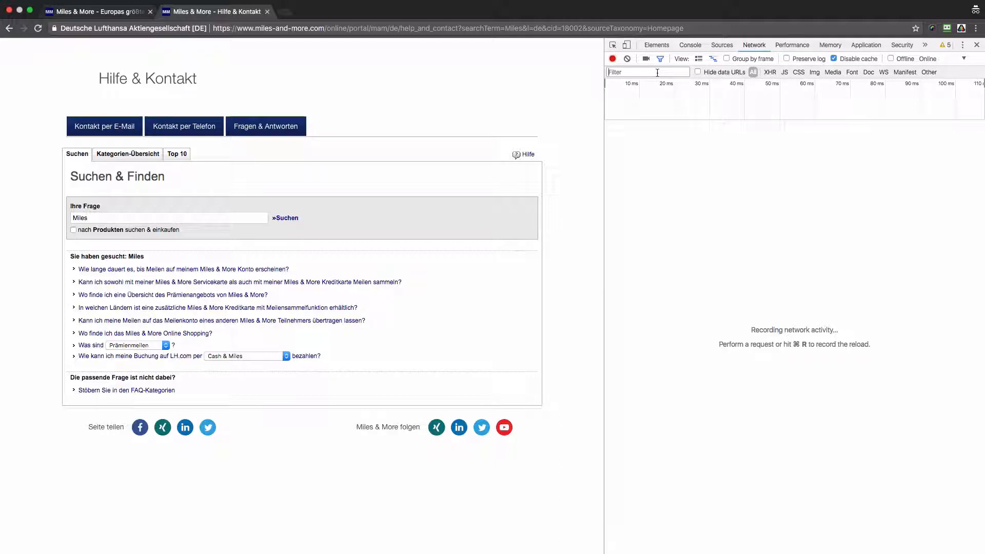
pyautogui.write('b/ss')
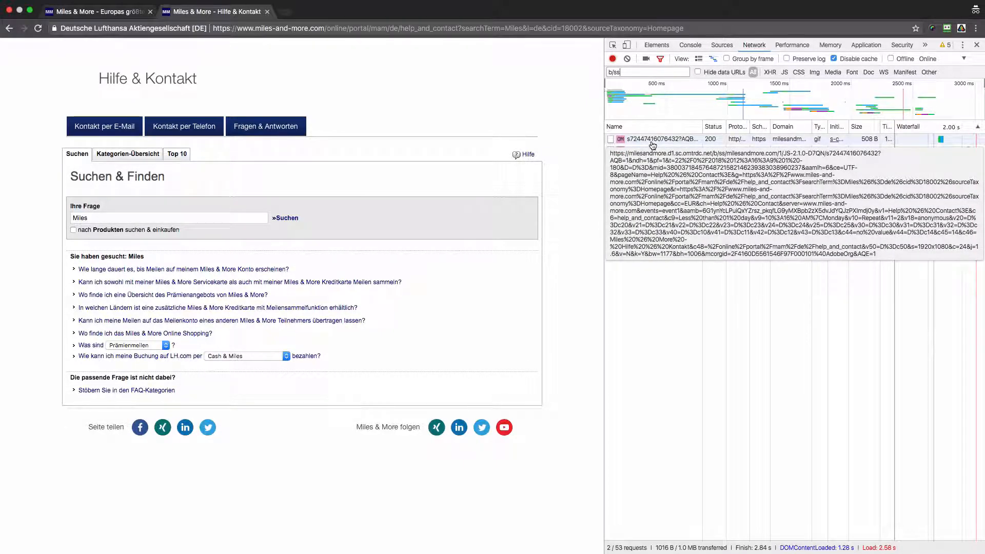
# - Inspect the first b/ss beacon's query parameters, then select the second beacon
pyautogui.click(635, 139)
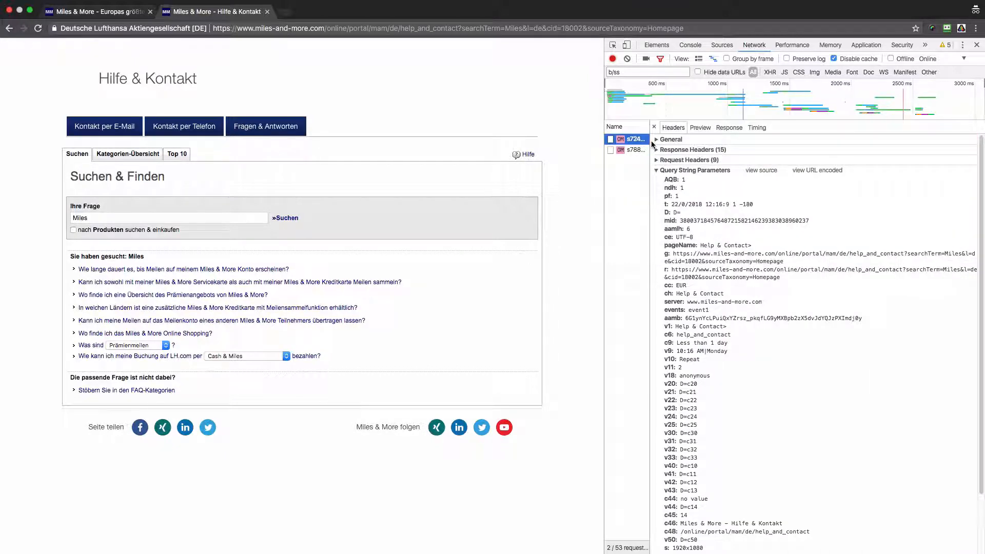
pyautogui.moveTo(781, 275)
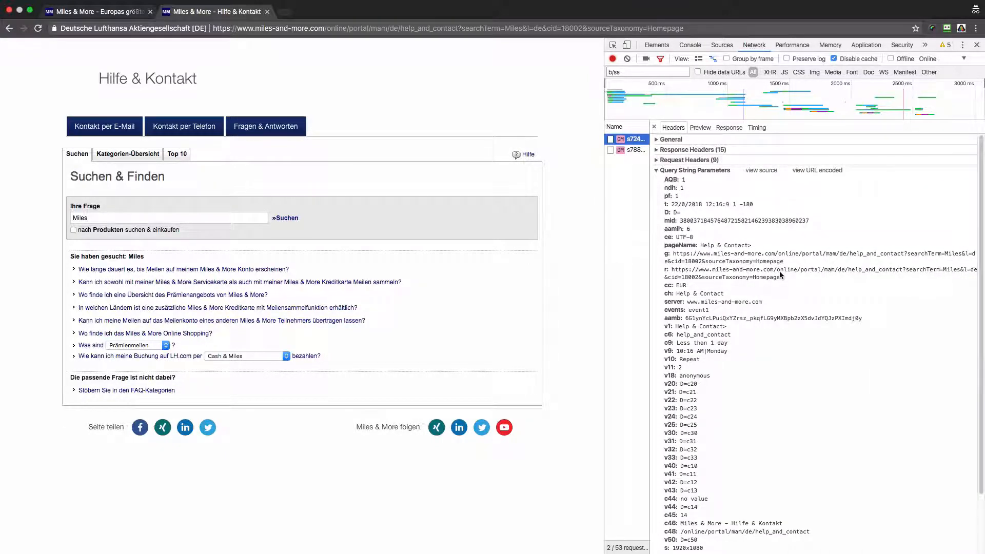
pyautogui.moveTo(735, 232)
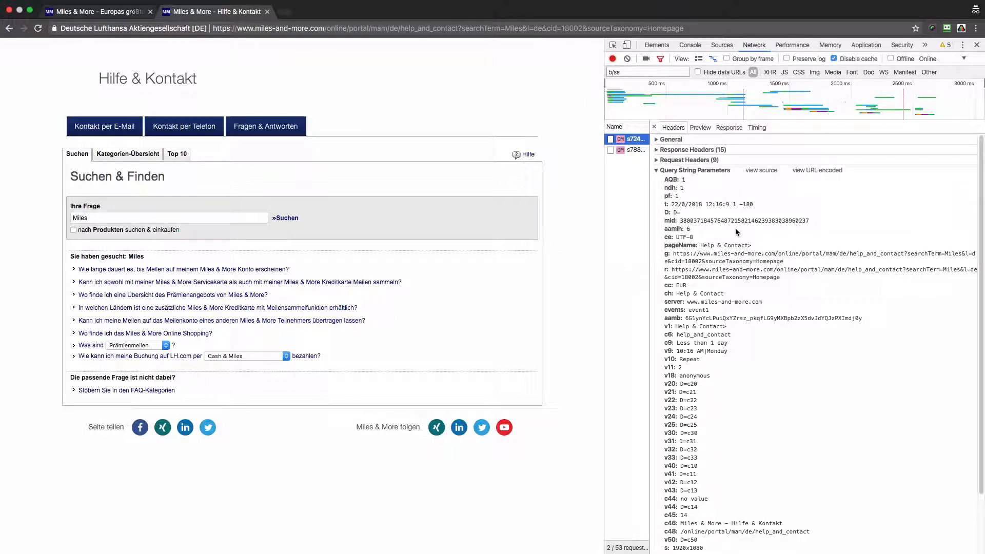
pyautogui.moveTo(824, 289)
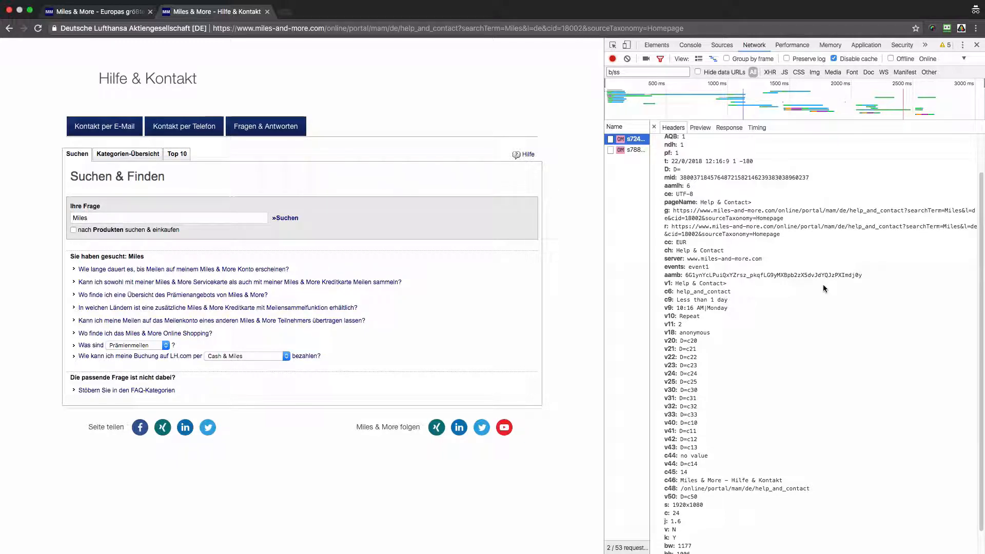
pyautogui.moveTo(748, 217)
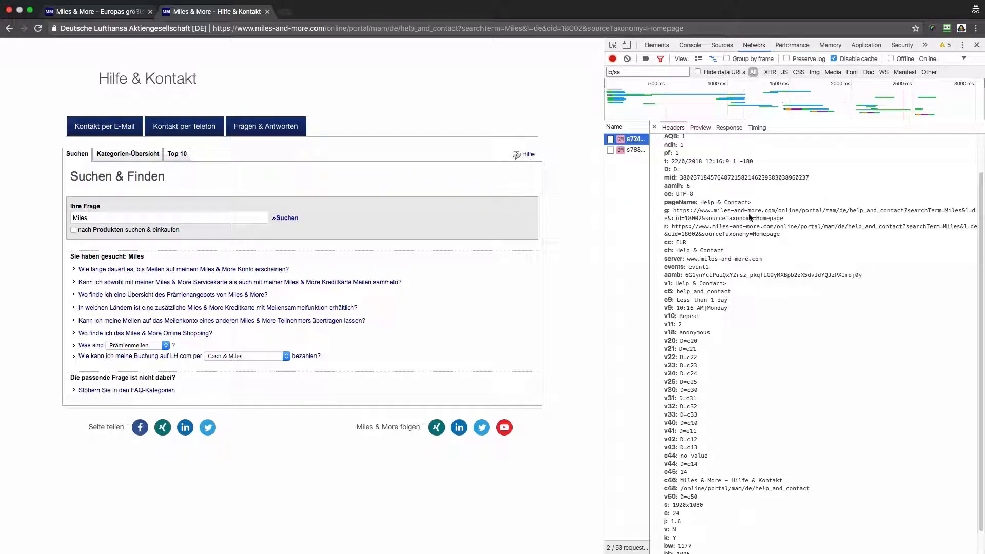
pyautogui.click(634, 149)
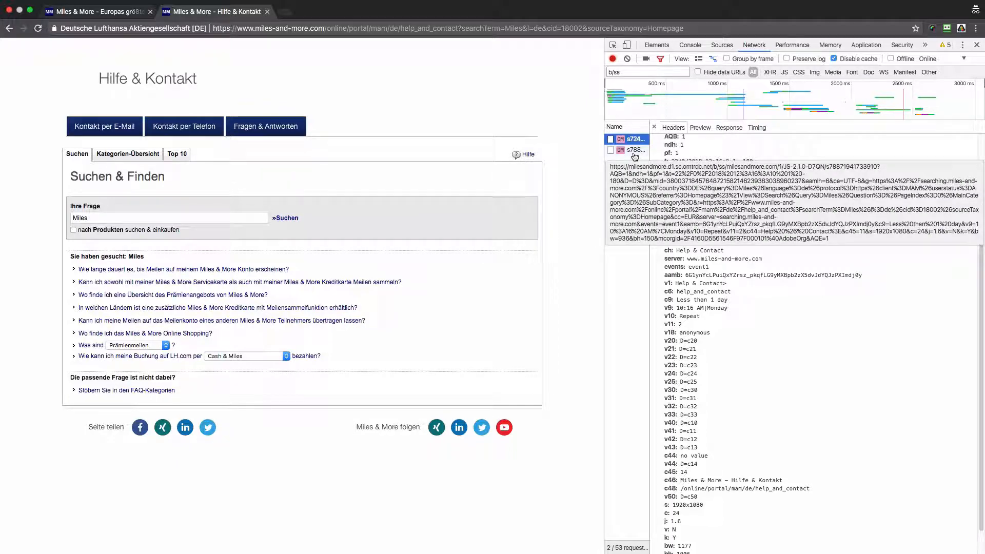
# - Compare the second and first b/ss beacons, ending on the searching.miles-and-more.com beacon
pyautogui.click(633, 149)
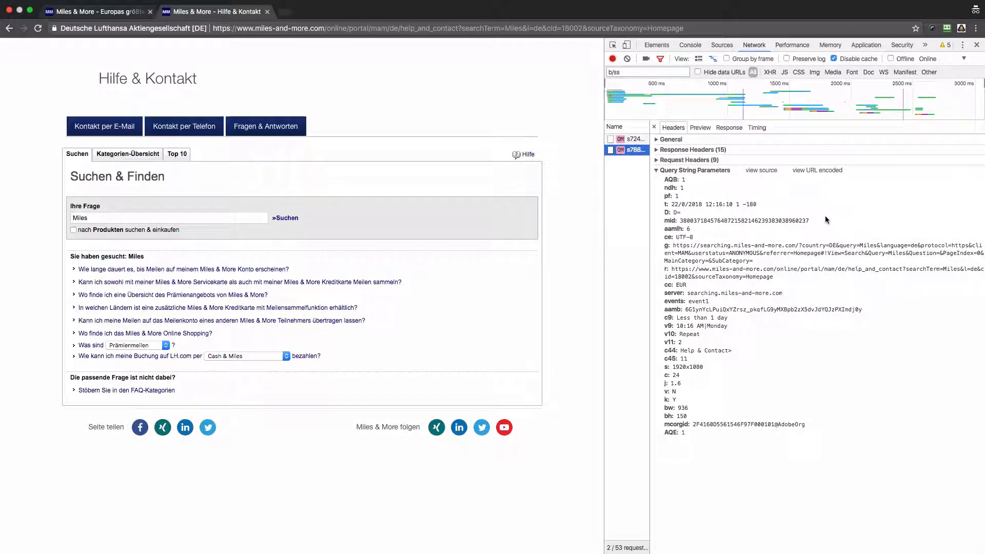
pyautogui.moveTo(615, 170)
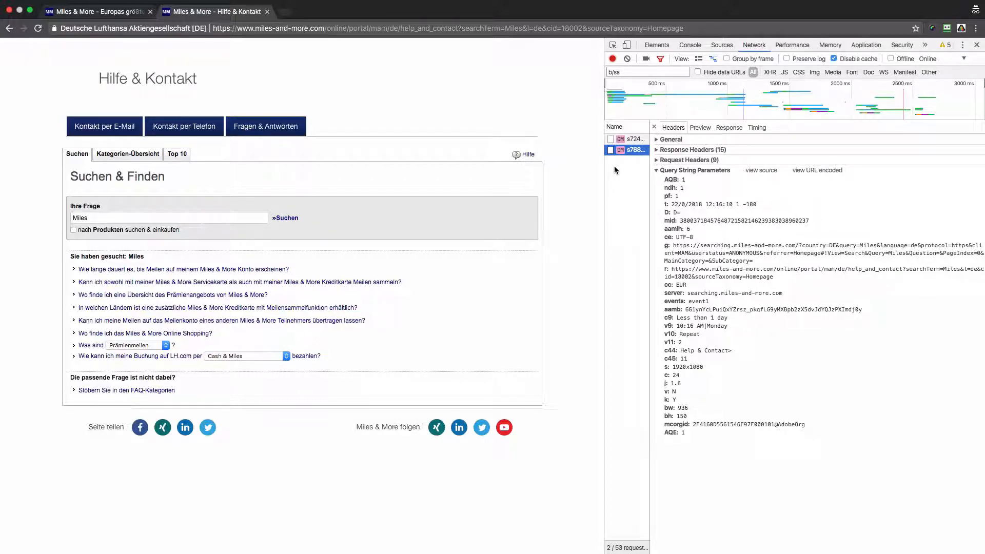
pyautogui.click(632, 139)
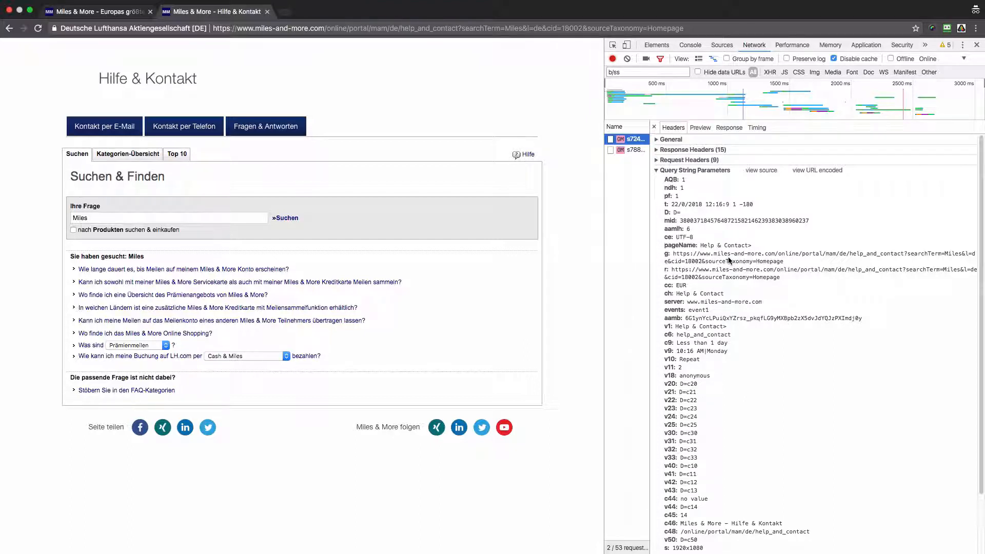
pyautogui.moveTo(728, 308)
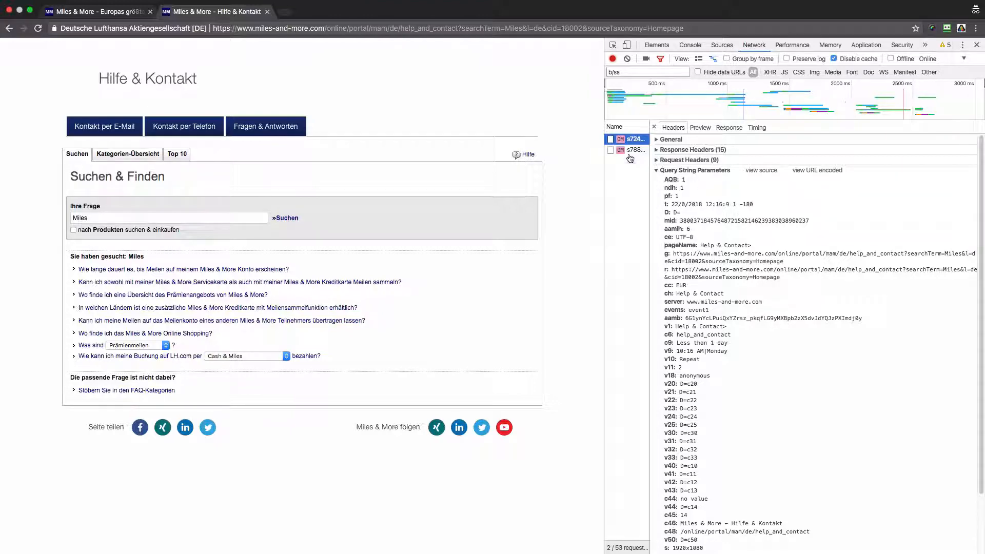
pyautogui.click(634, 149)
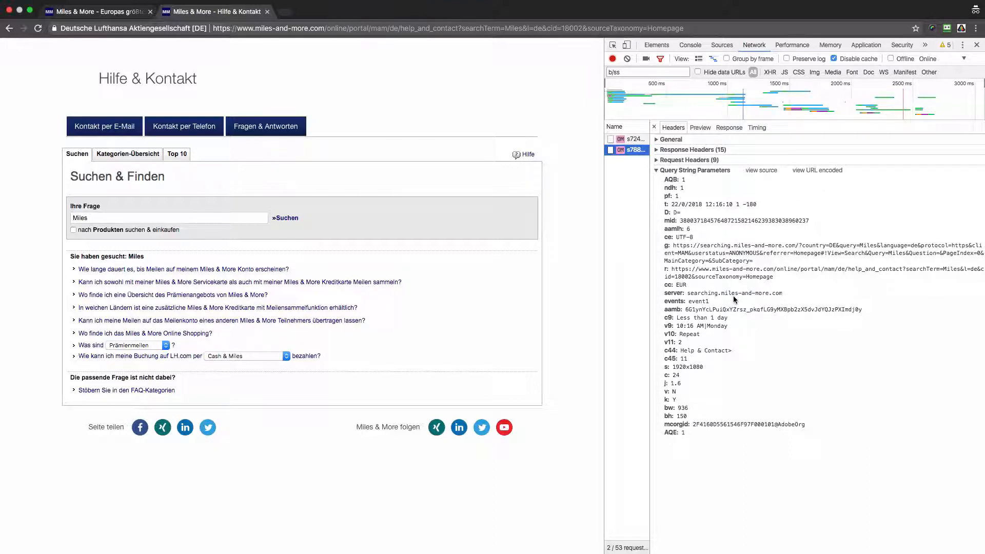
pyautogui.moveTo(776, 301)
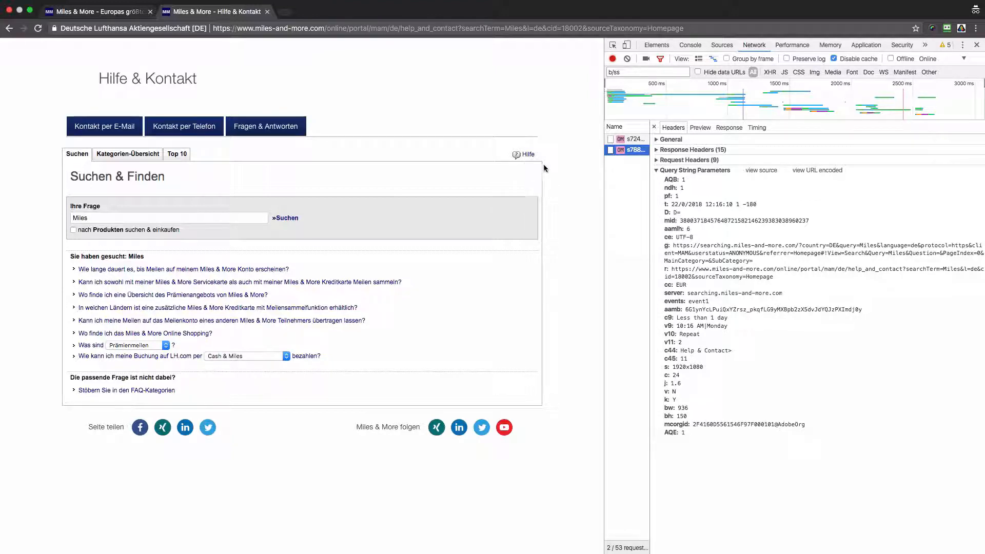
pyautogui.moveTo(495, 257)
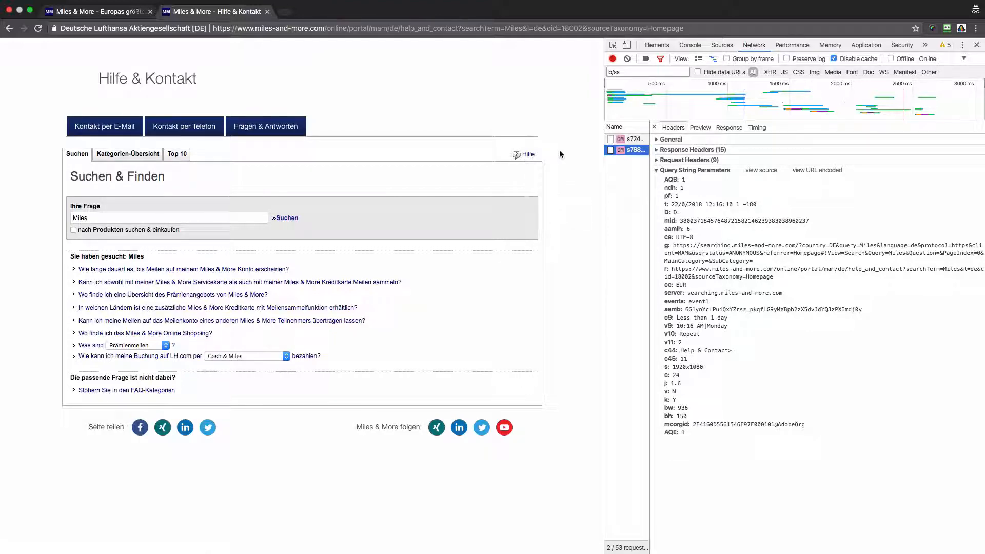
pyautogui.click(631, 139)
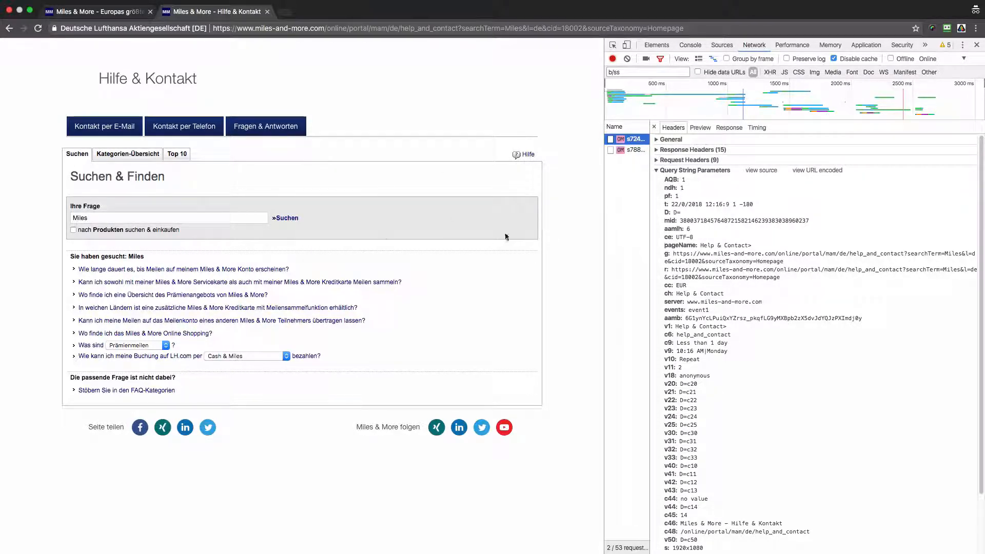
pyautogui.click(633, 150)
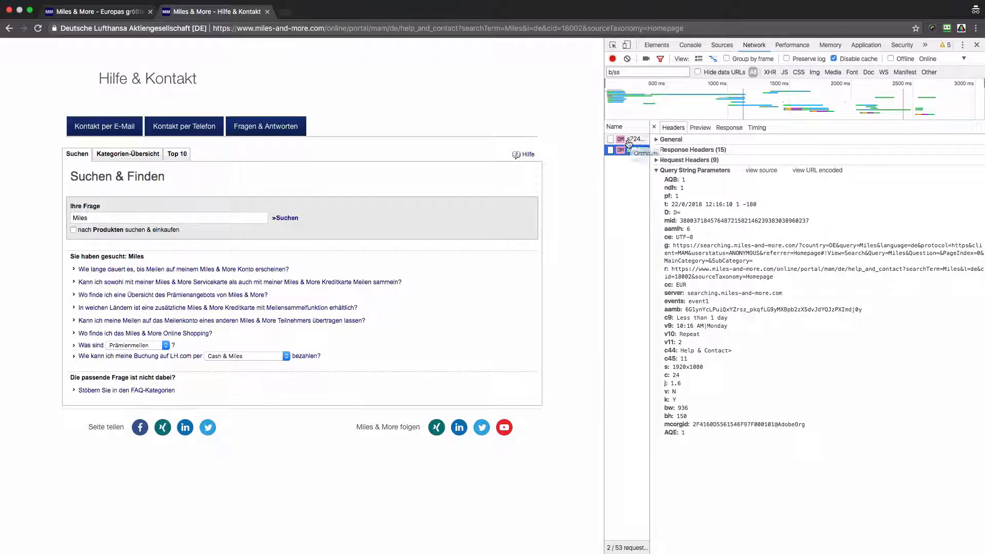
# - Switch between the first and second b/ss beacons and select the 'Miles' search term
pyautogui.click(627, 138)
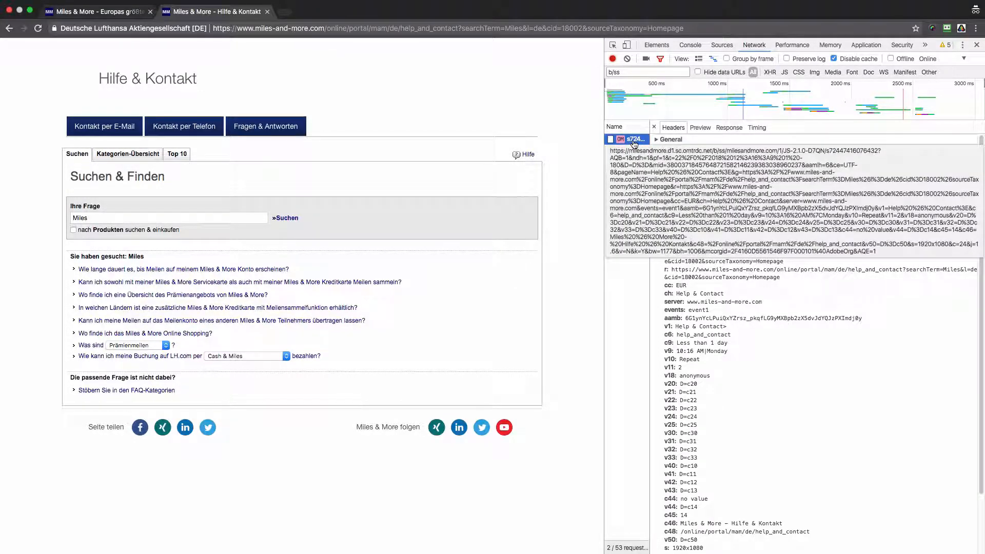
pyautogui.click(634, 149)
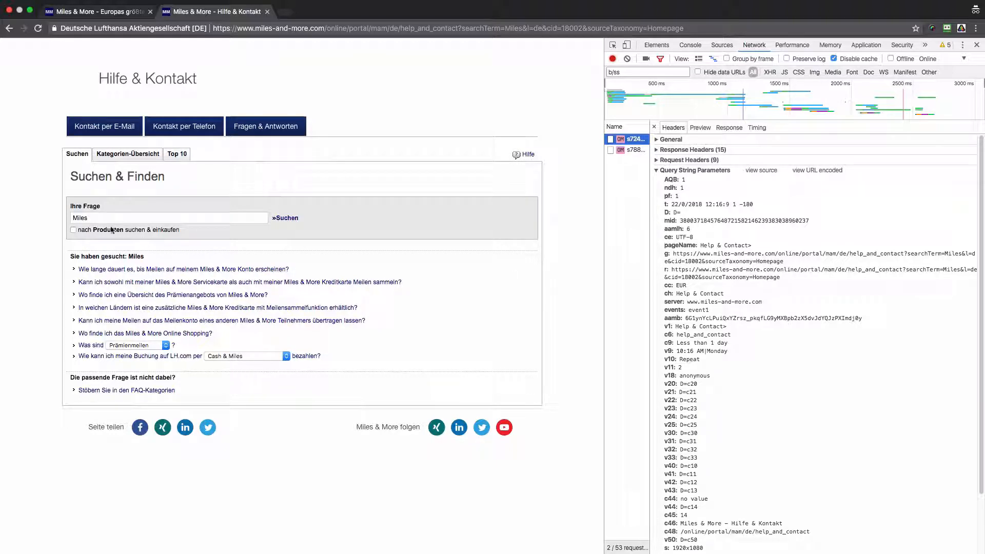
pyautogui.click(169, 218)
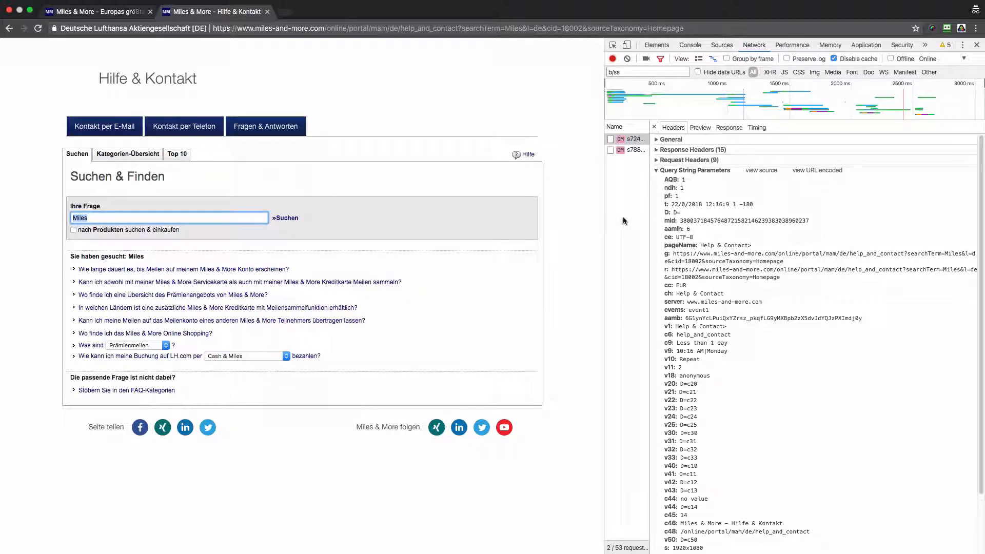
pyautogui.click(632, 139)
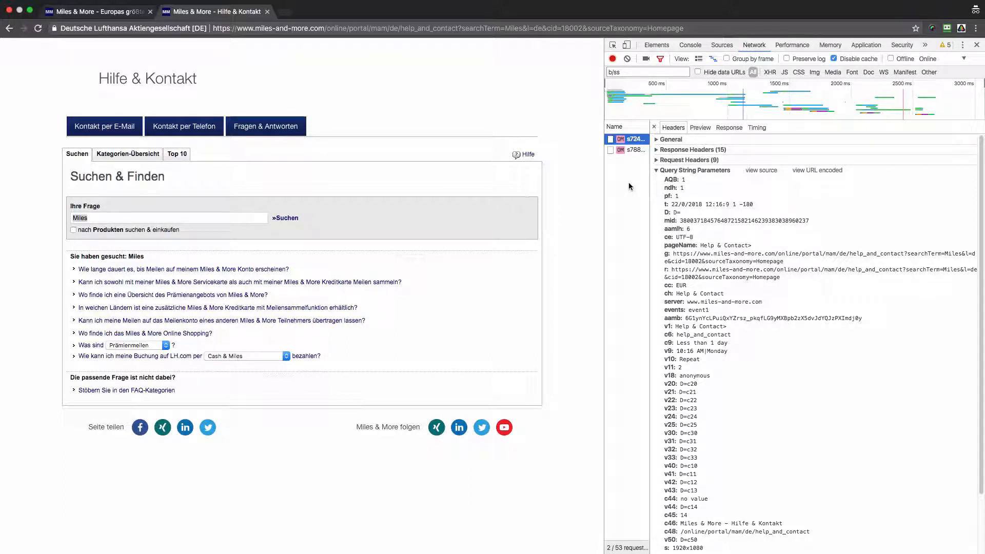
pyautogui.moveTo(550, 221)
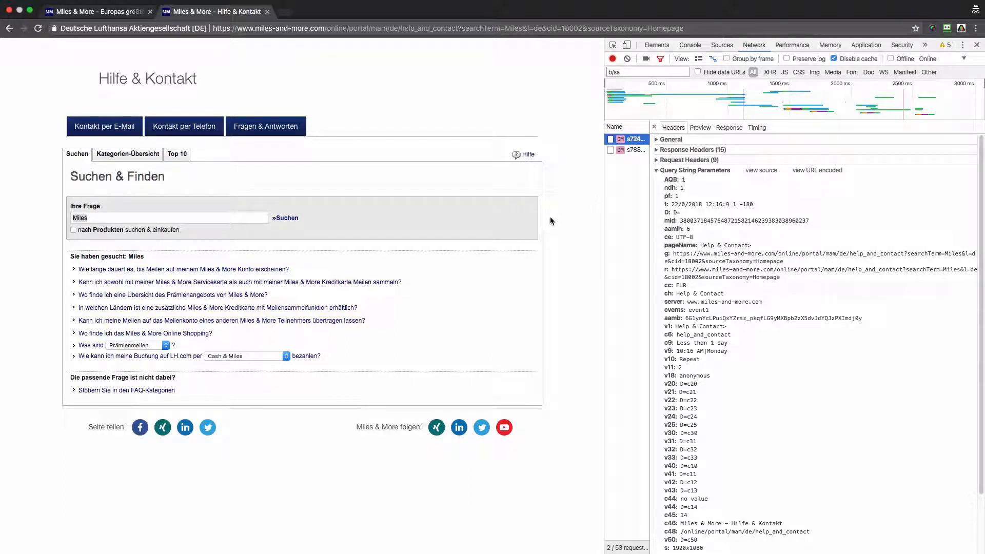
pyautogui.moveTo(546, 213)
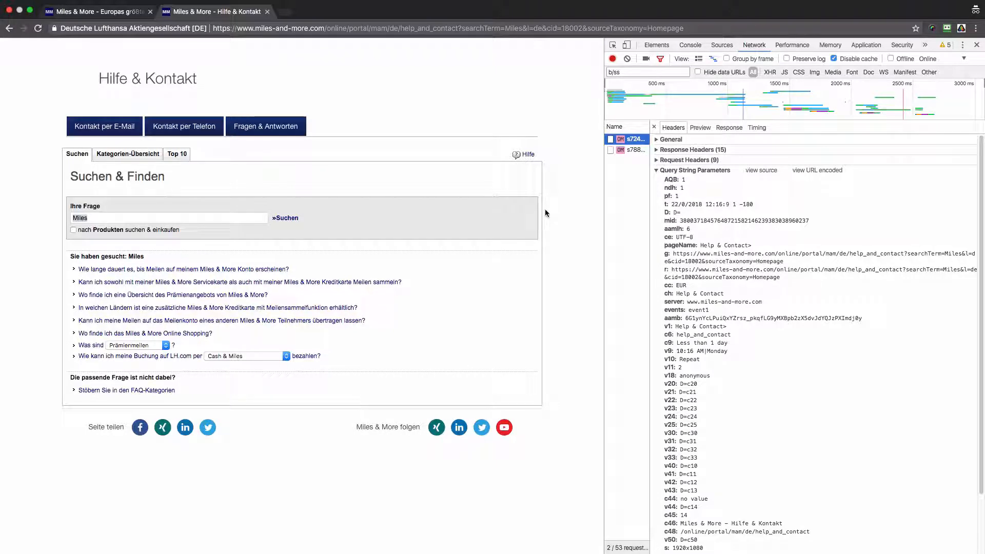
# - Append '& More' to the question field and search for 'Miles & More'
pyautogui.click(168, 217)
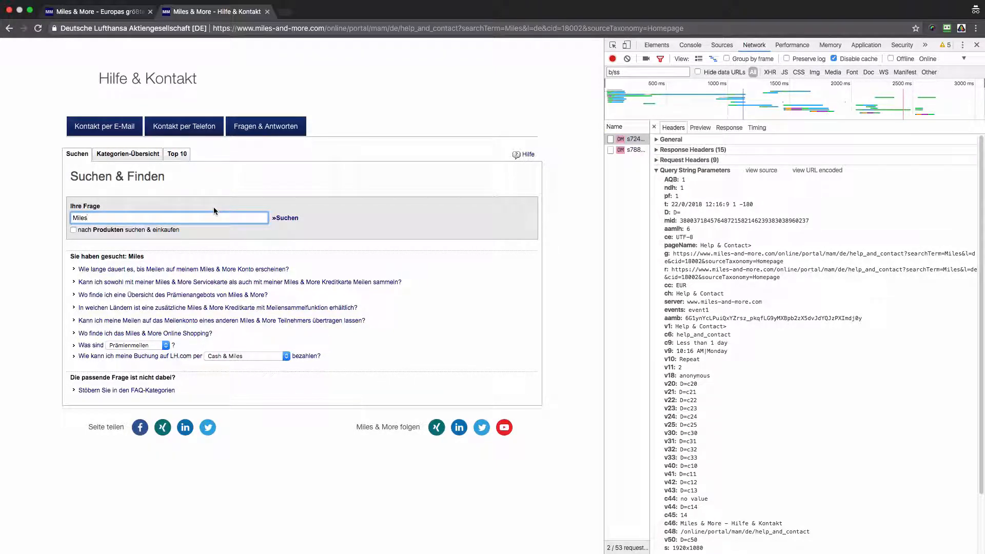
pyautogui.write('&')
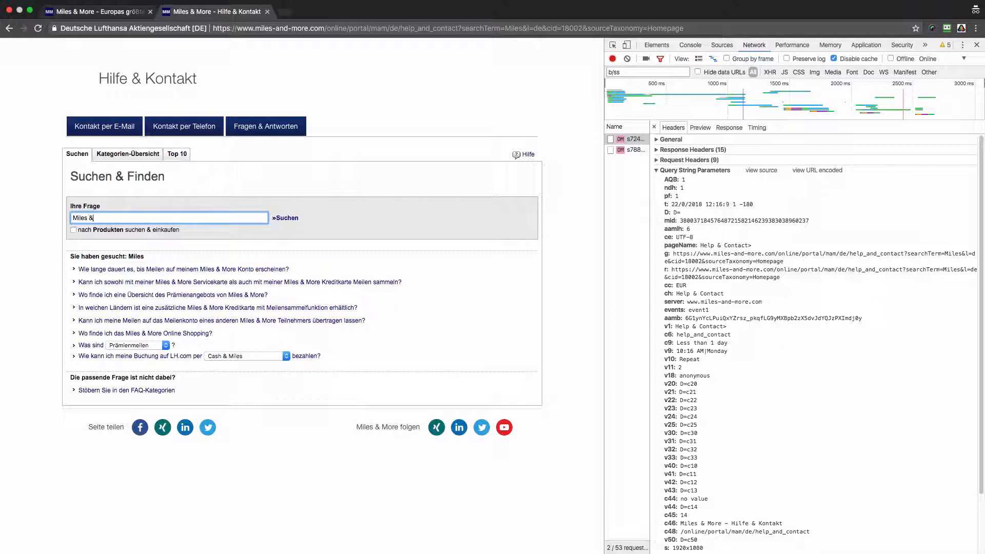
pyautogui.write('More')
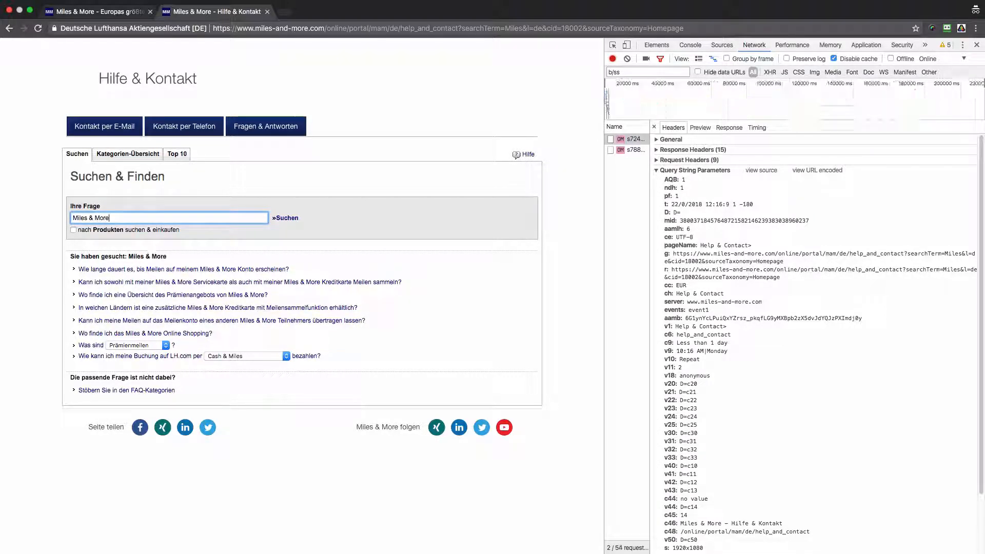
pyautogui.click(285, 217)
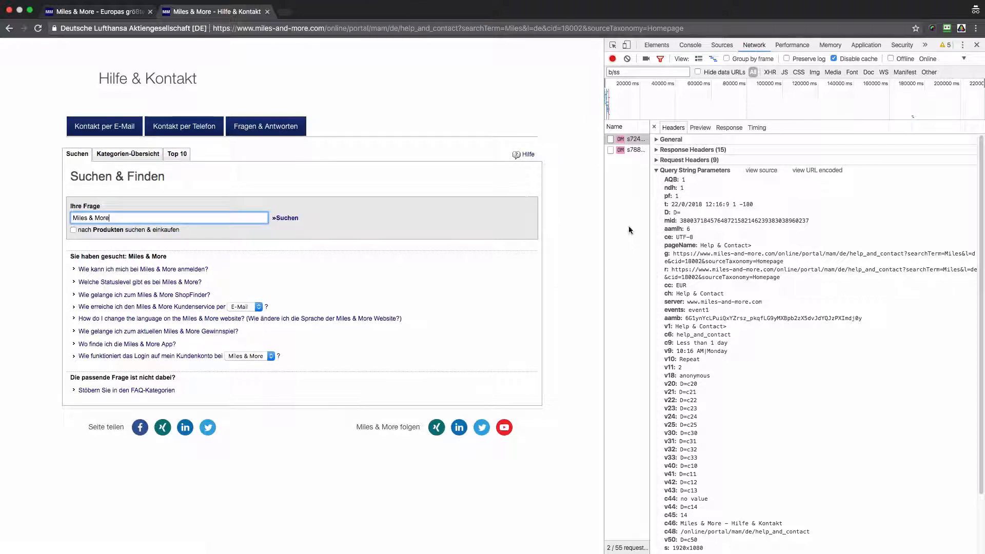
pyautogui.moveTo(634, 178)
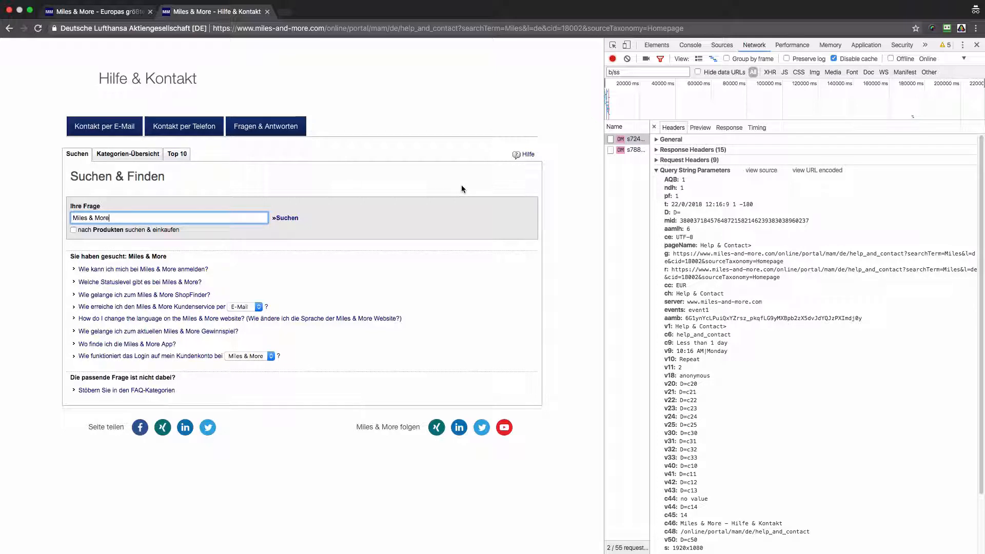
pyautogui.moveTo(458, 189)
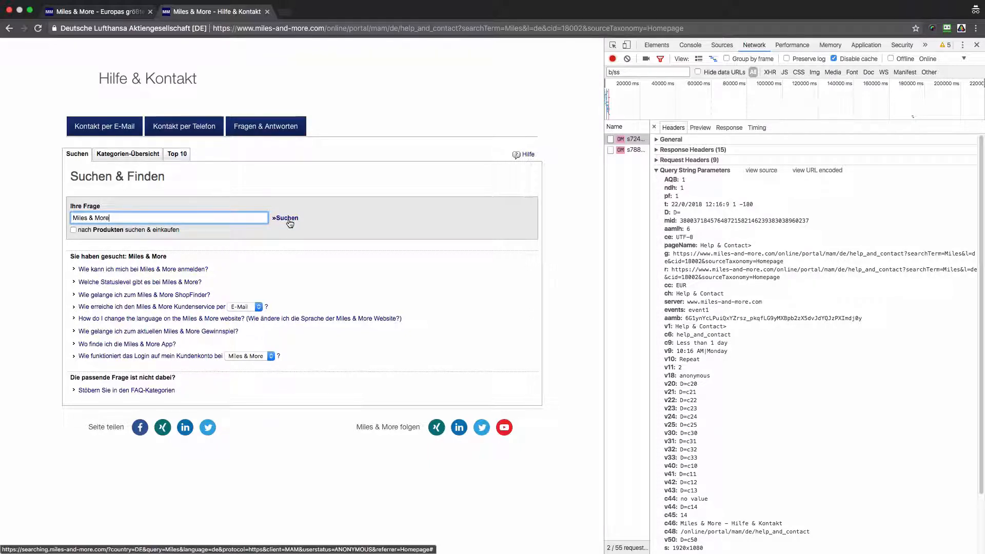
# - Resubmit the Miles & More search and highlight the third beacon's v19 value
pyautogui.click(285, 218)
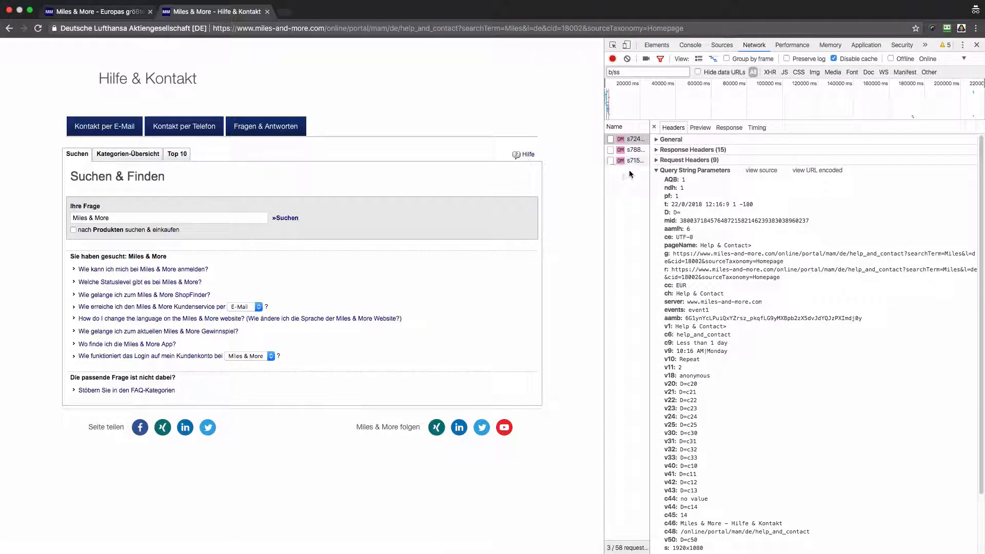
pyautogui.click(634, 160)
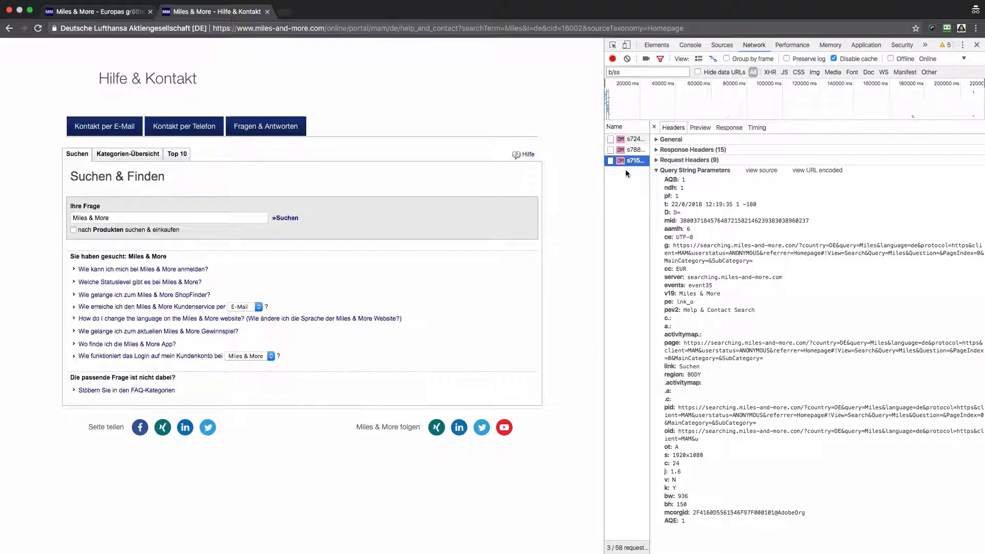
pyautogui.moveTo(682, 295)
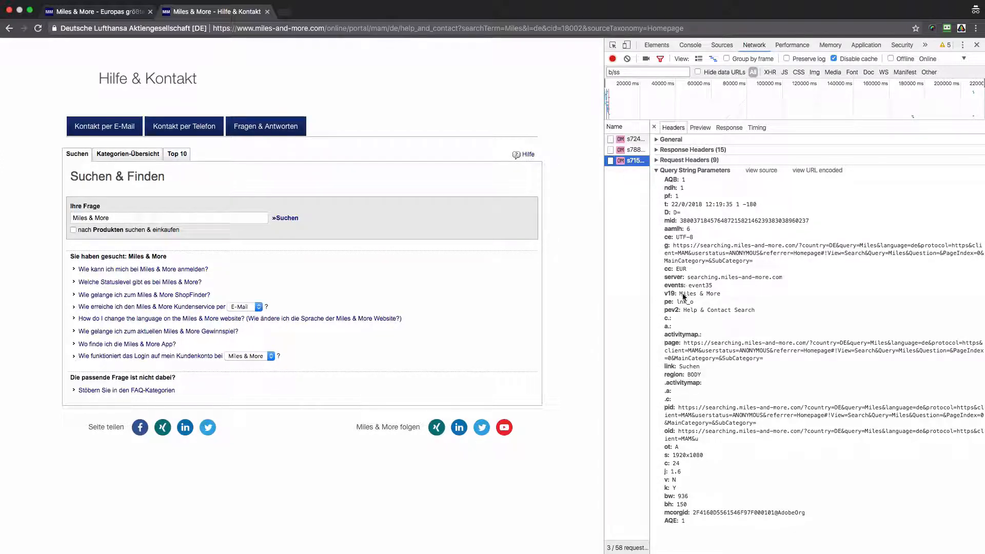
pyautogui.doubleClick(698, 294)
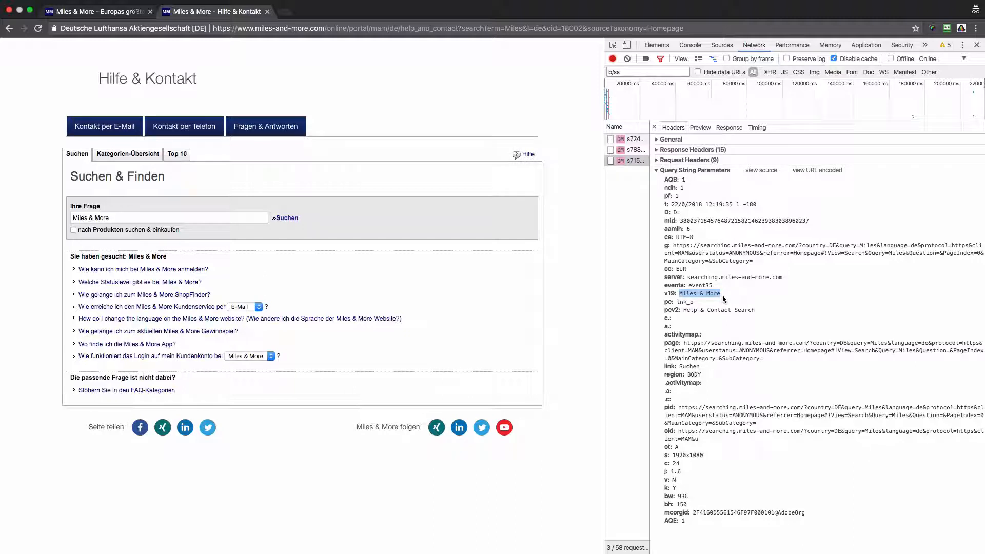
pyautogui.moveTo(689, 301)
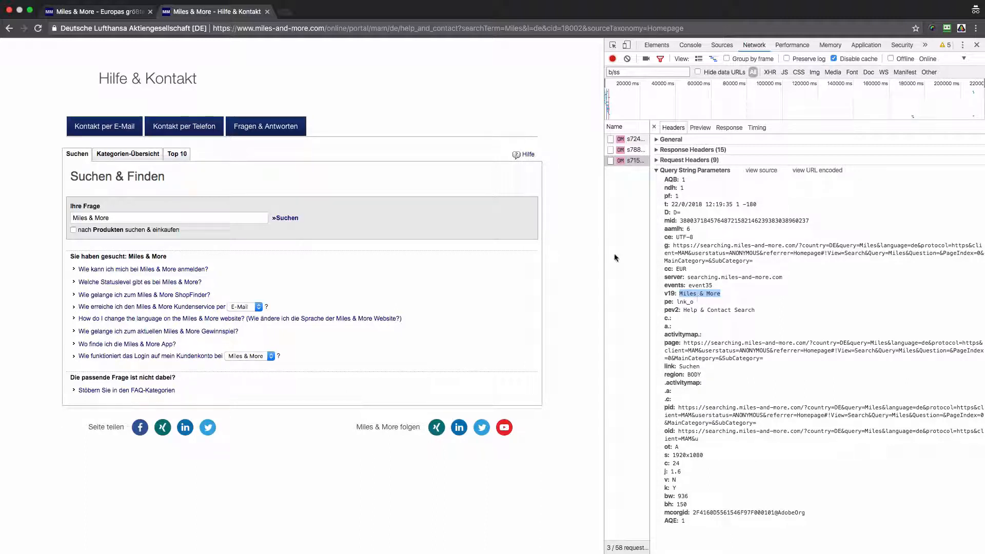
pyautogui.moveTo(231, 188)
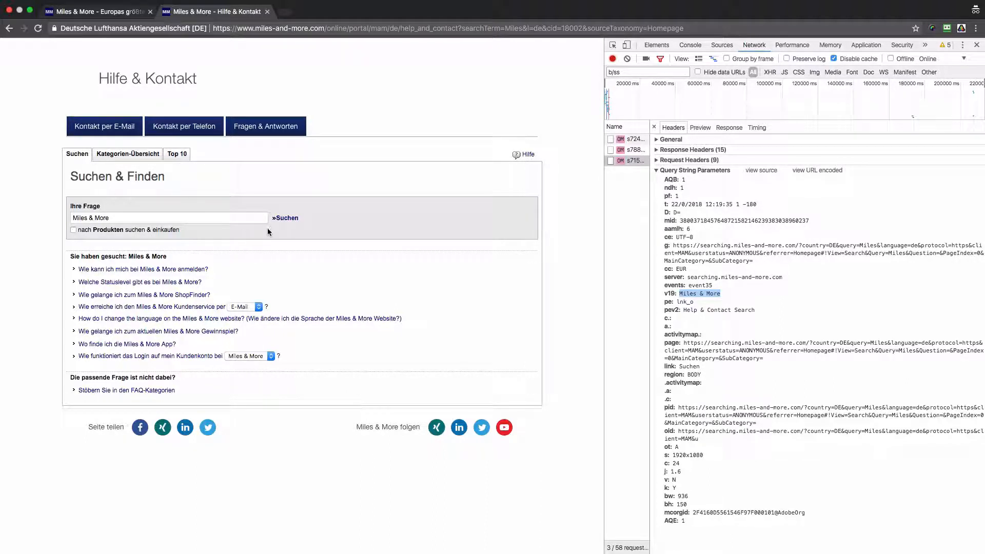
pyautogui.moveTo(296, 223)
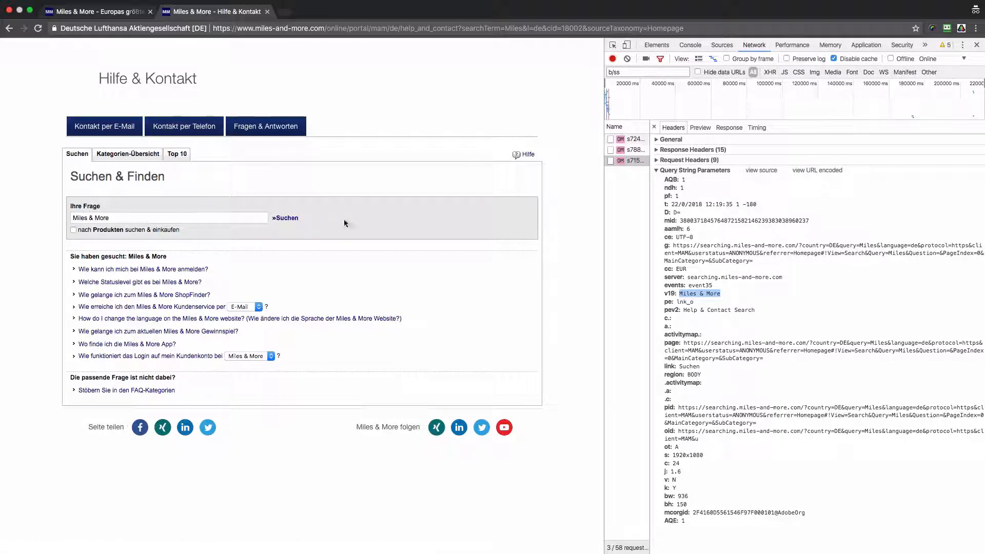
pyautogui.moveTo(388, 227)
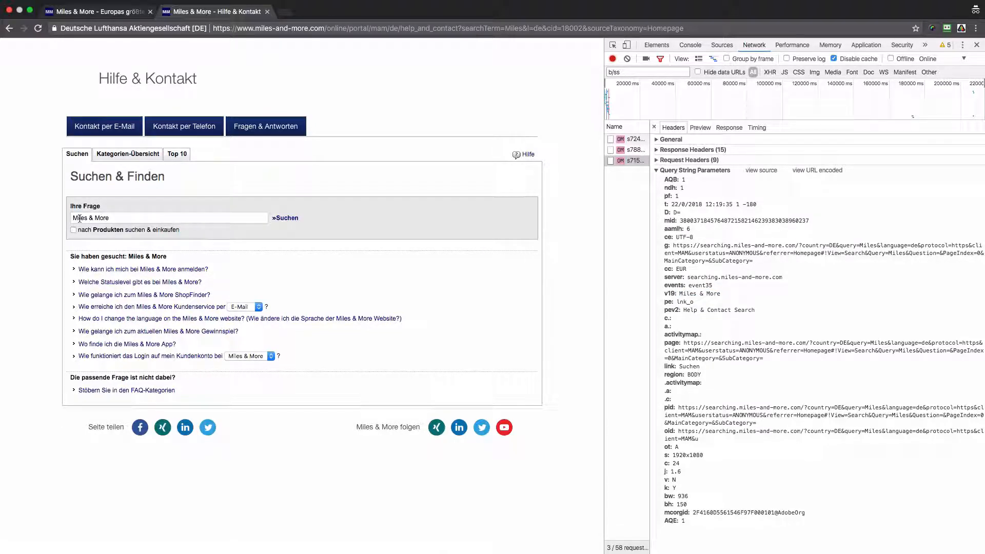
# - Search for 'MILES & More' and inspect the fourth beacon's v19 parameter
pyautogui.click(168, 217)
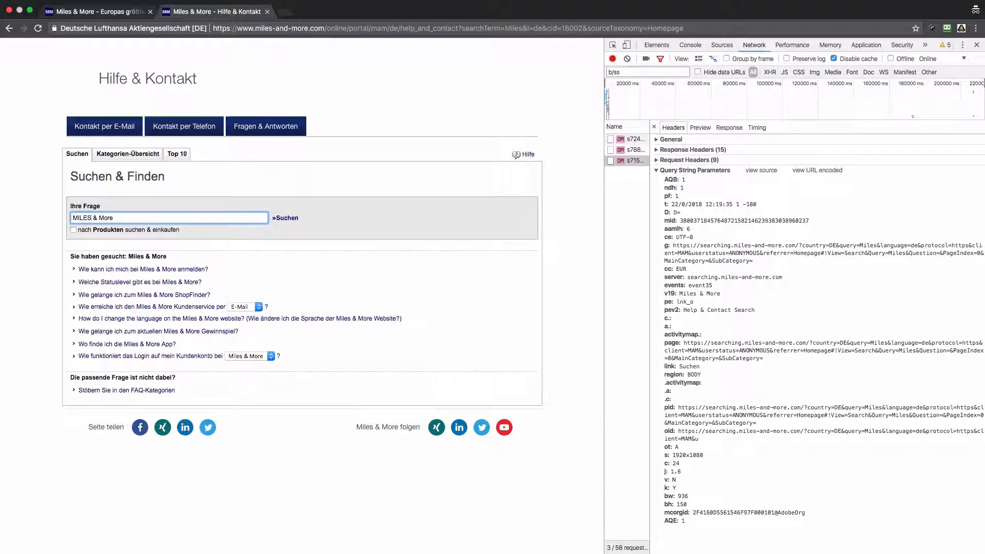
pyautogui.click(285, 218)
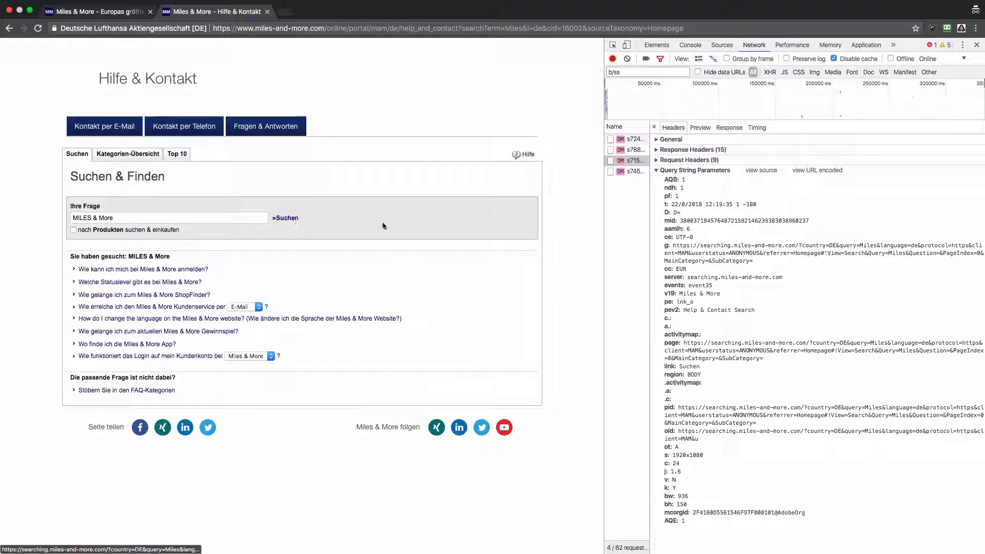
pyautogui.click(634, 171)
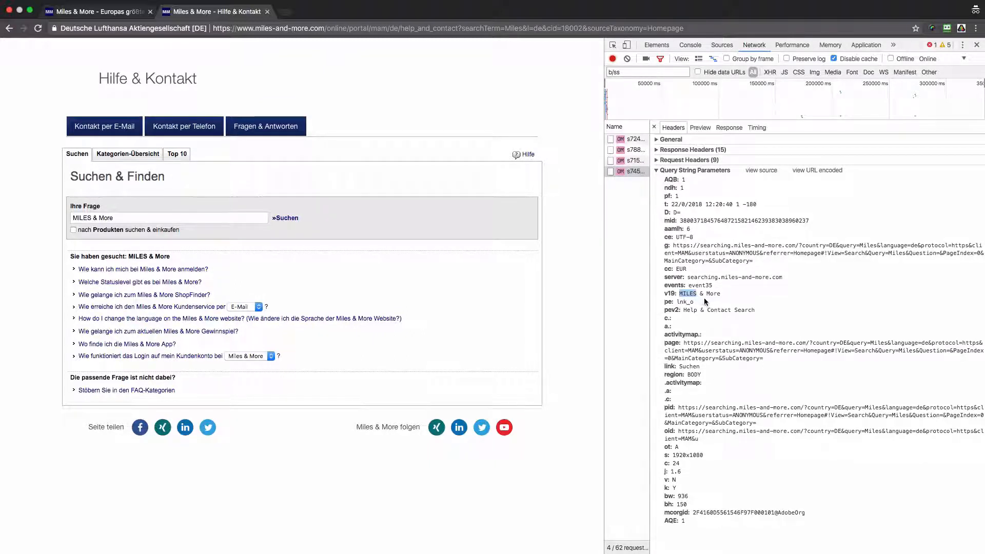
pyautogui.moveTo(755, 297)
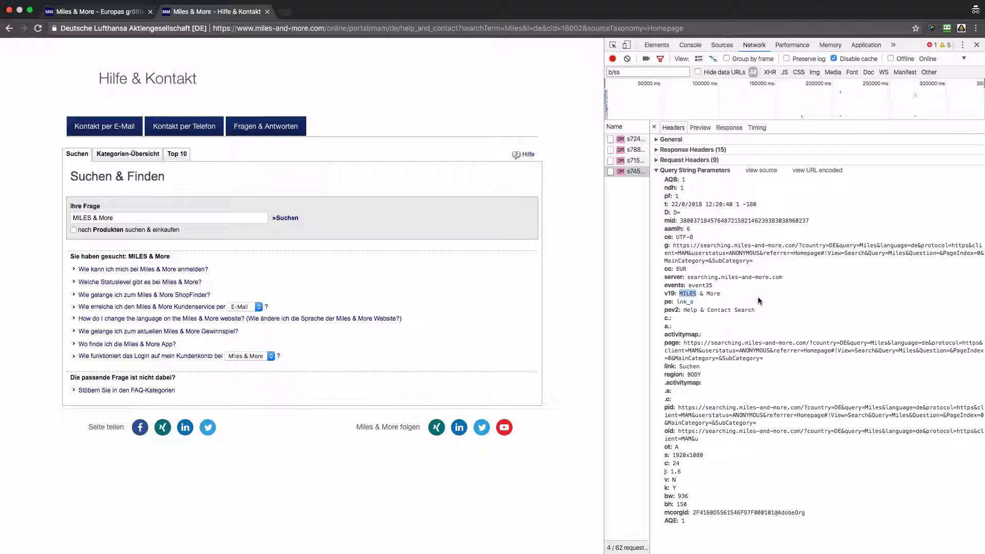
pyautogui.moveTo(678, 297)
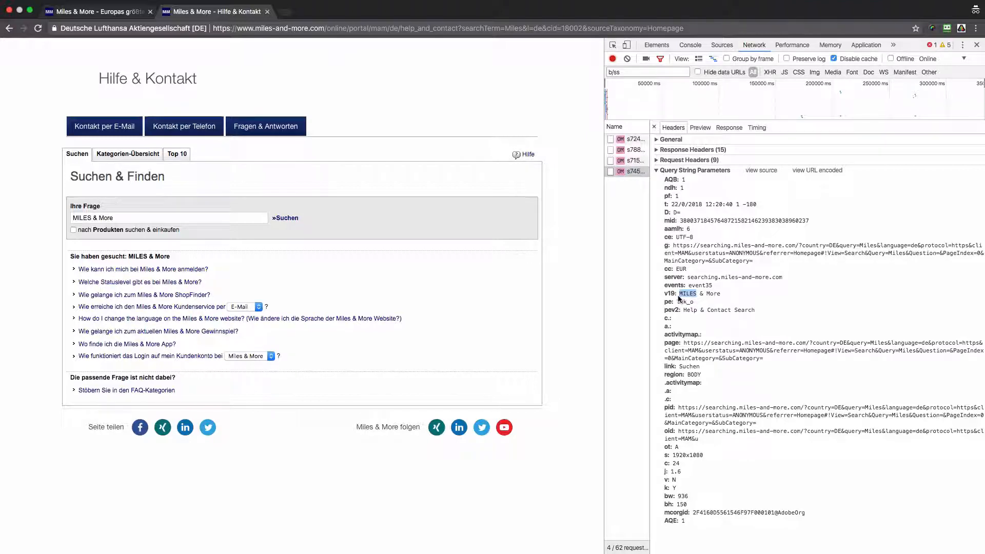
pyautogui.moveTo(715, 296)
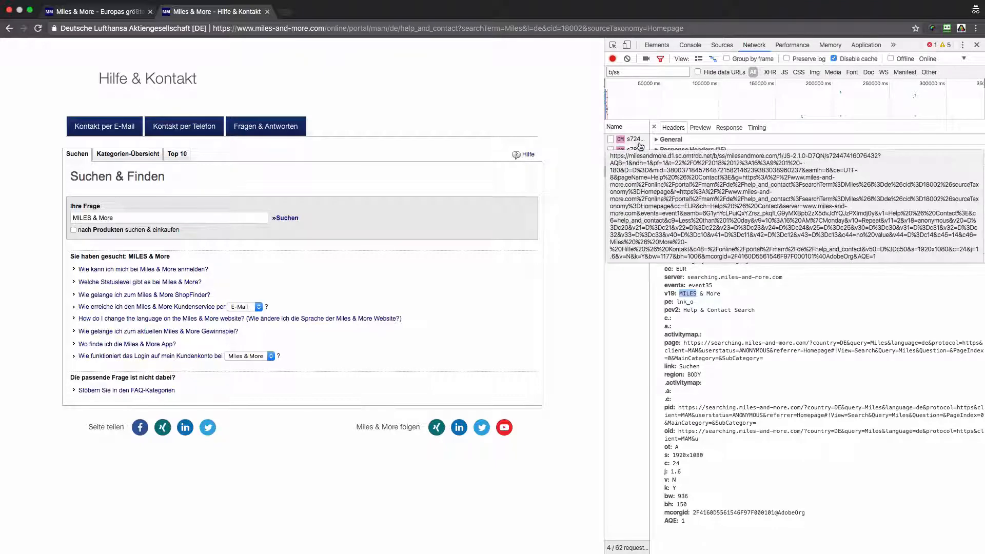
pyautogui.click(634, 139)
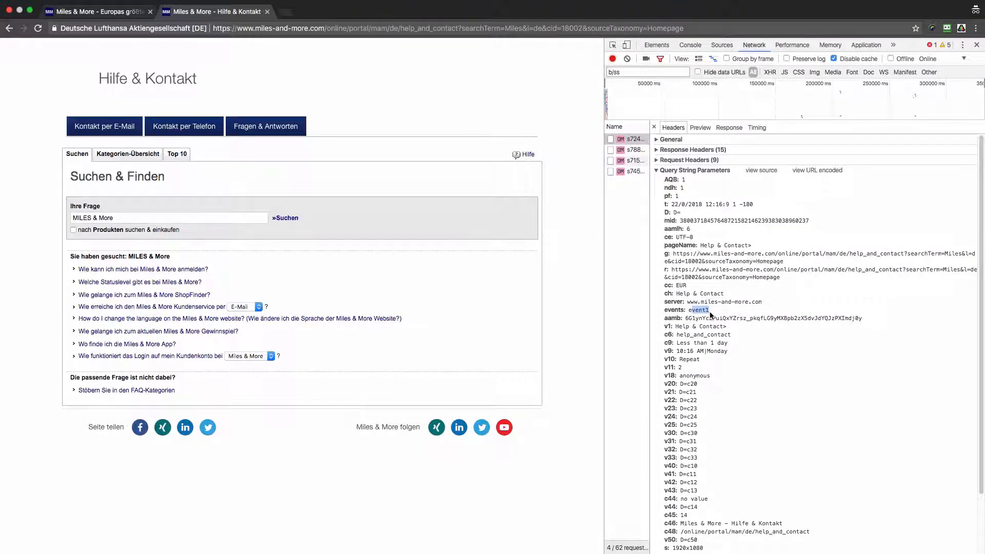
pyautogui.click(634, 149)
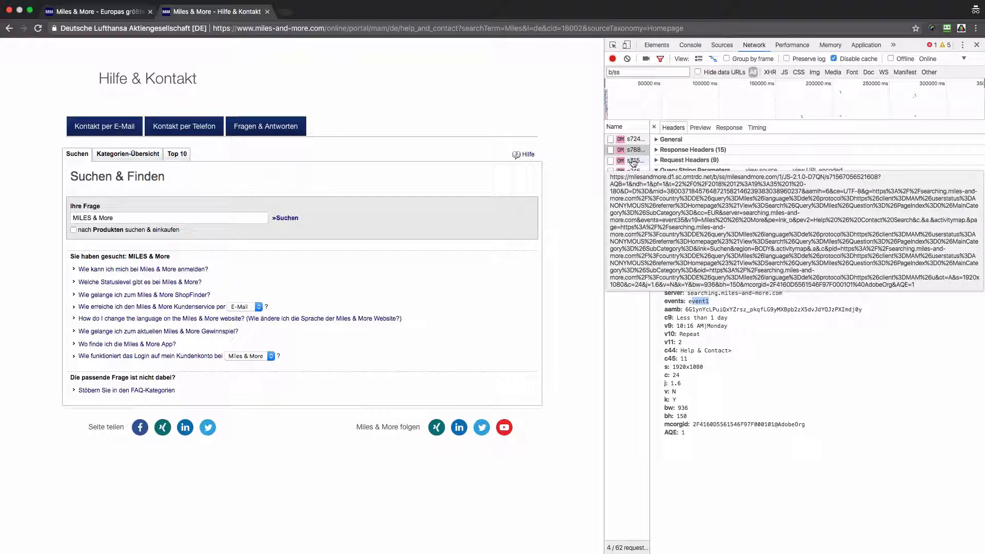
pyautogui.click(634, 161)
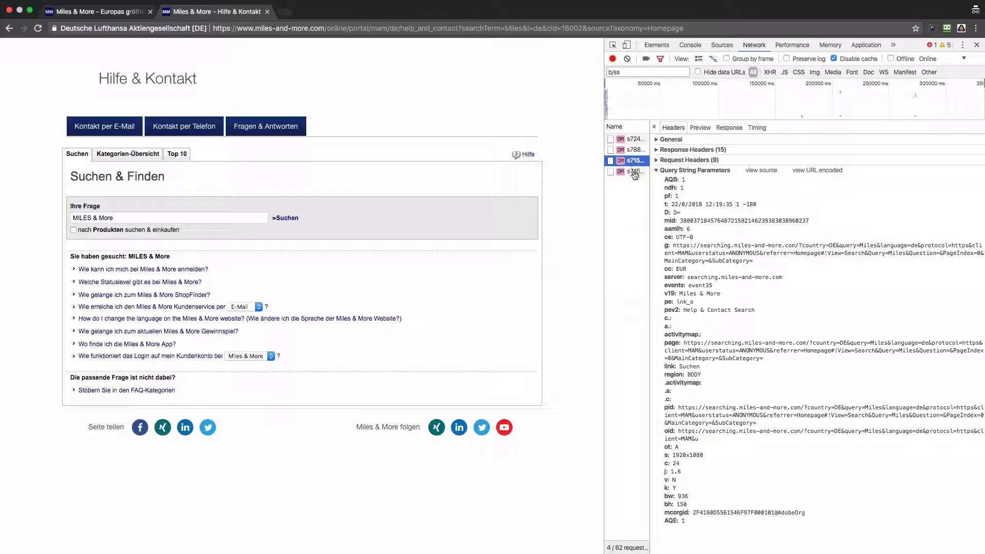
pyautogui.click(635, 171)
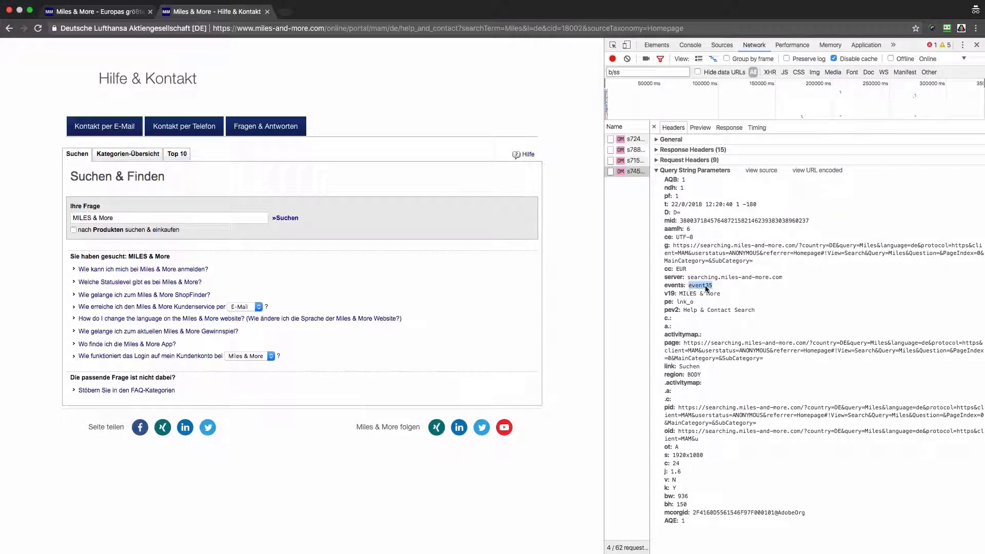
pyautogui.moveTo(718, 289)
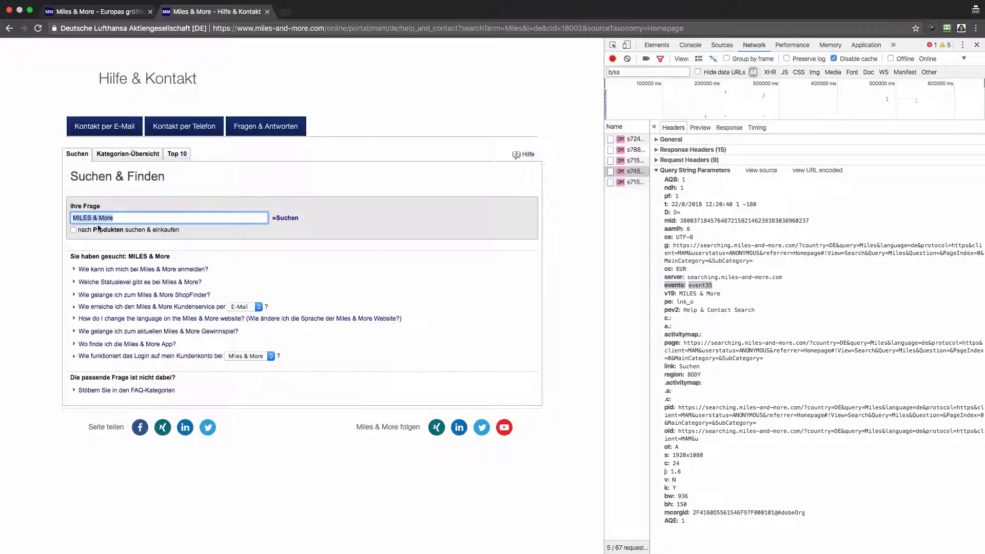
pyautogui.write('11111111111')
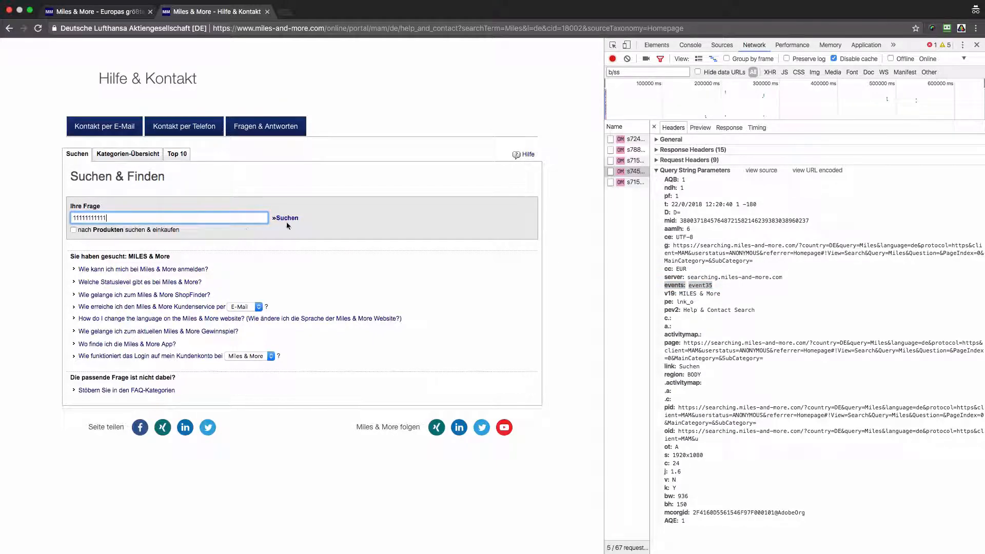
pyautogui.click(284, 217)
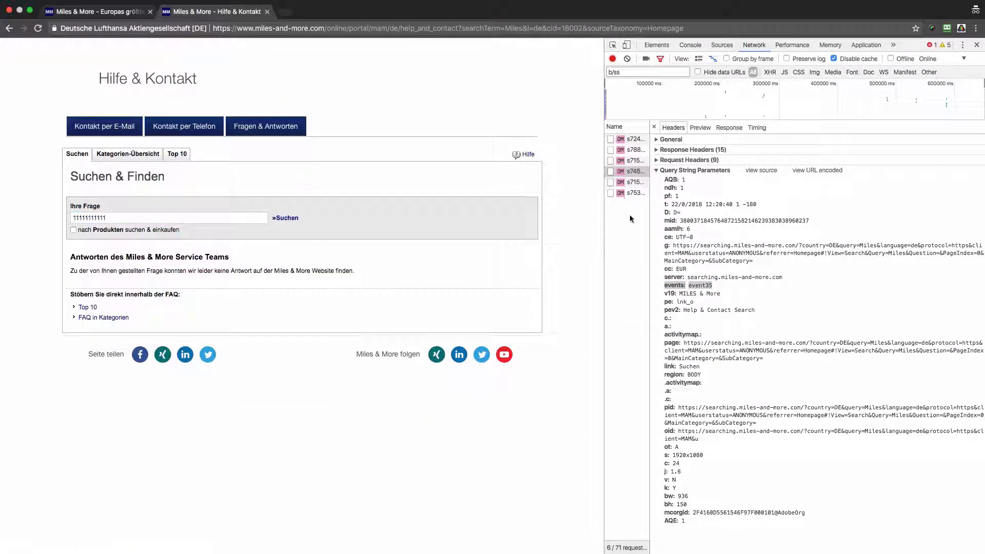
pyautogui.click(627, 193)
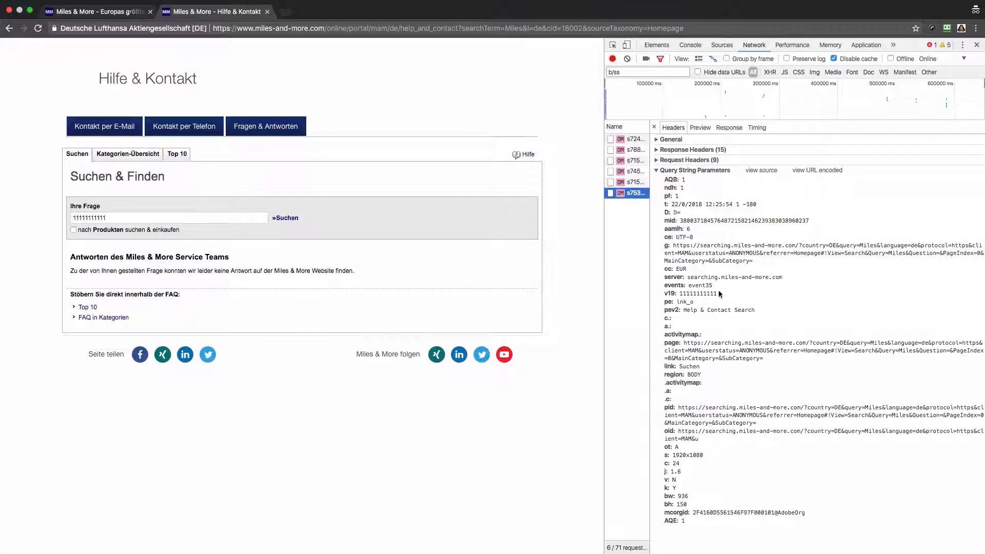